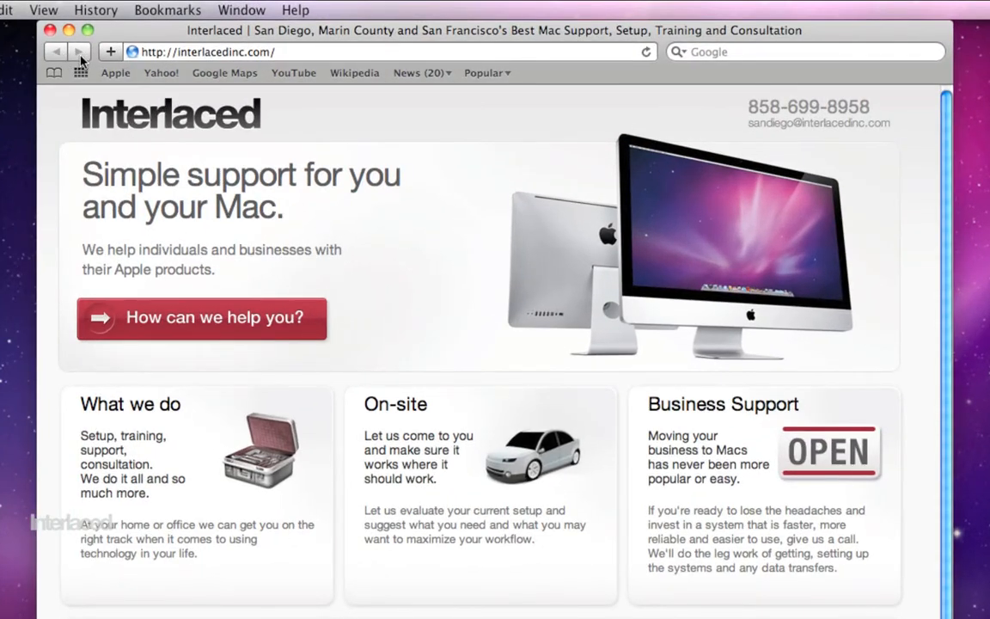
pyautogui.moveTo(79, 51)
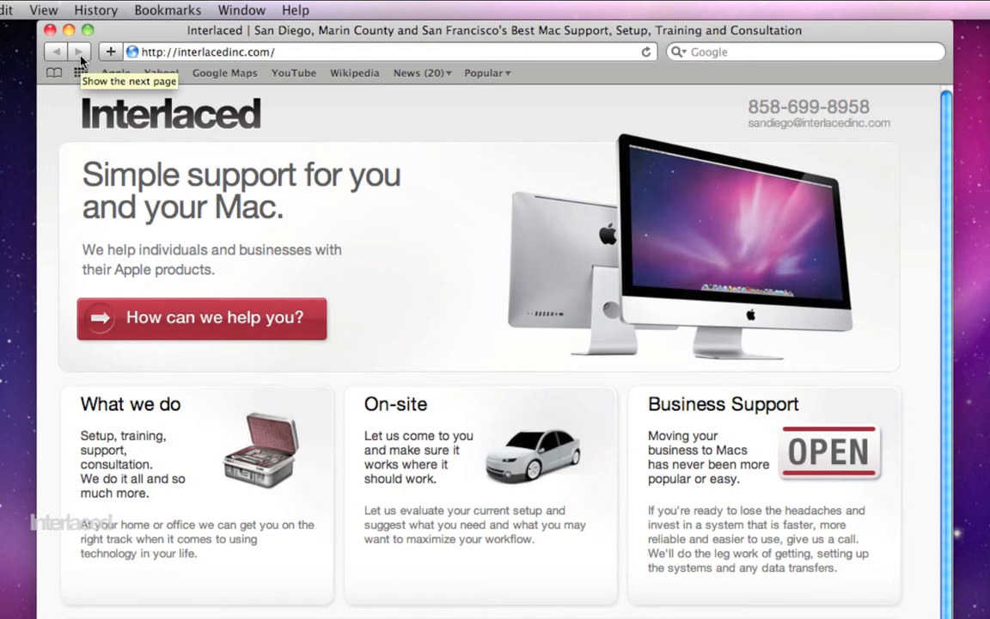
pyautogui.moveTo(113, 62)
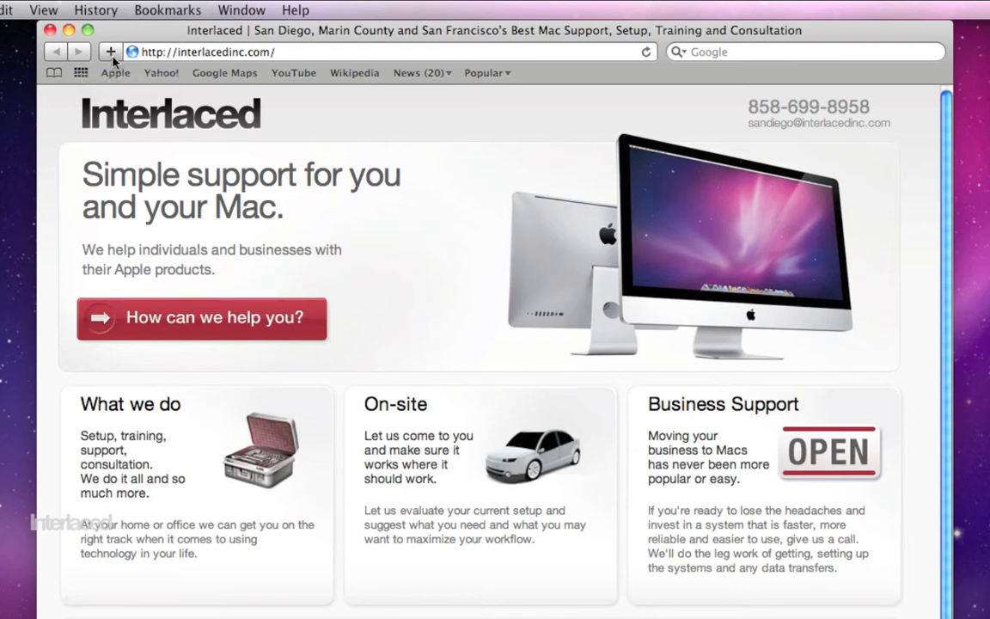
pyautogui.moveTo(110, 51)
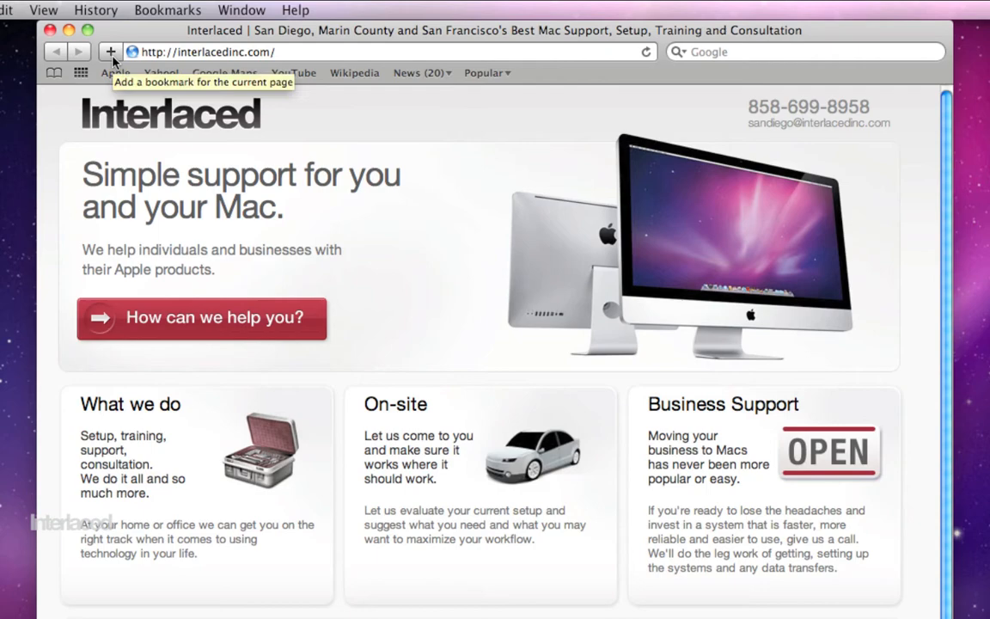
pyautogui.moveTo(145, 51)
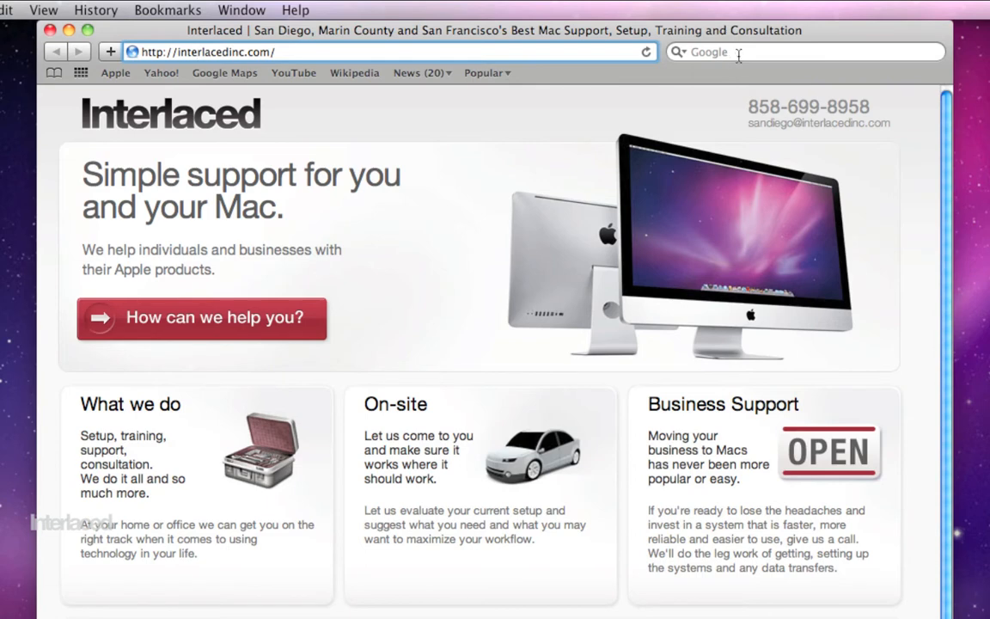
pyautogui.moveTo(748, 52)
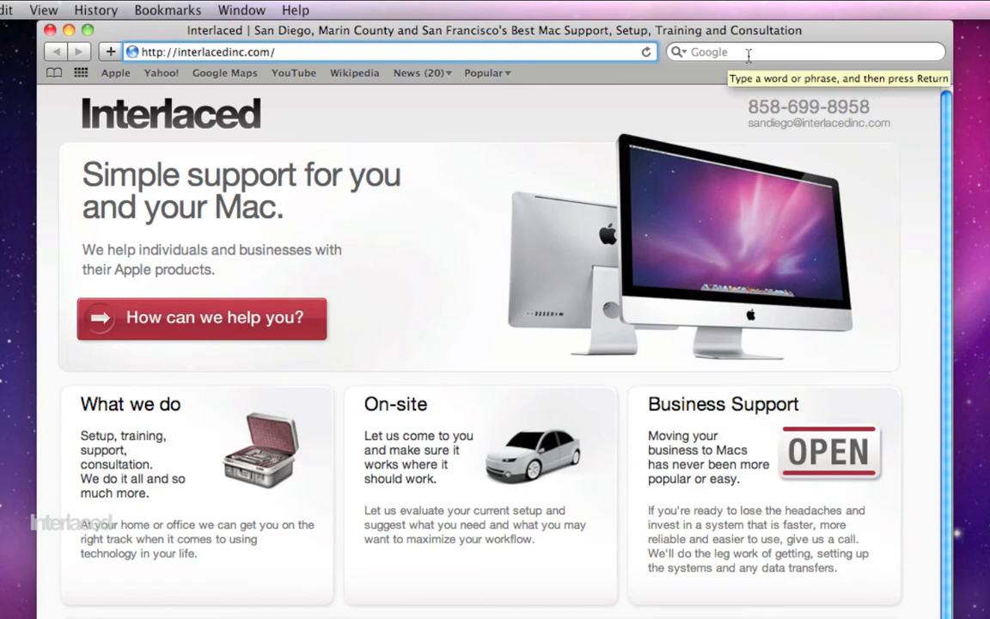
# - Open Safari's Preferences window from the Safari application menu, landing on General settings
pyautogui.click(799, 51)
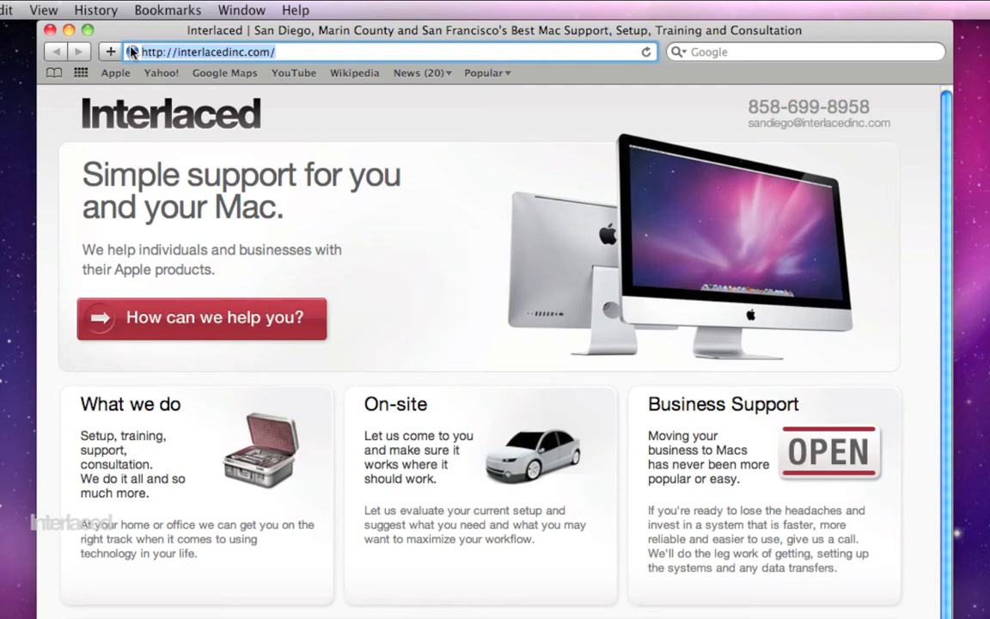
pyautogui.moveTo(739, 60)
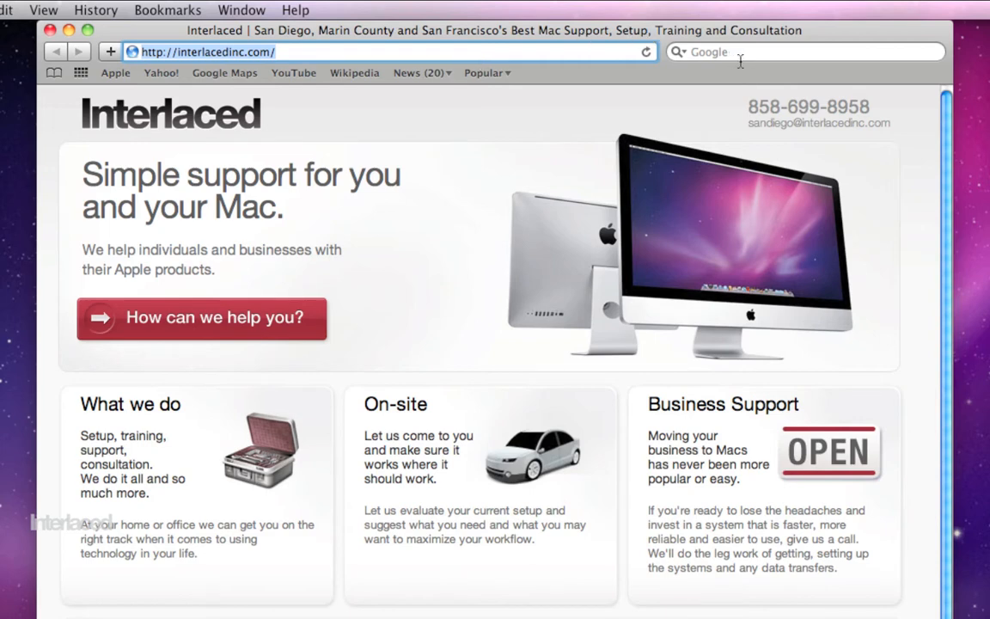
pyautogui.moveTo(739, 52)
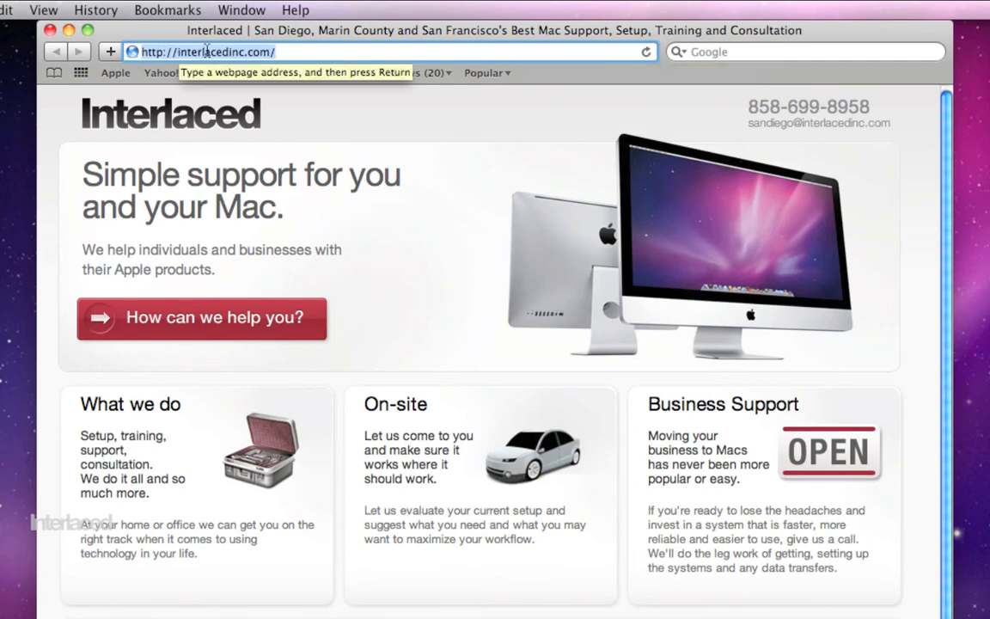
pyautogui.moveTo(485, 51)
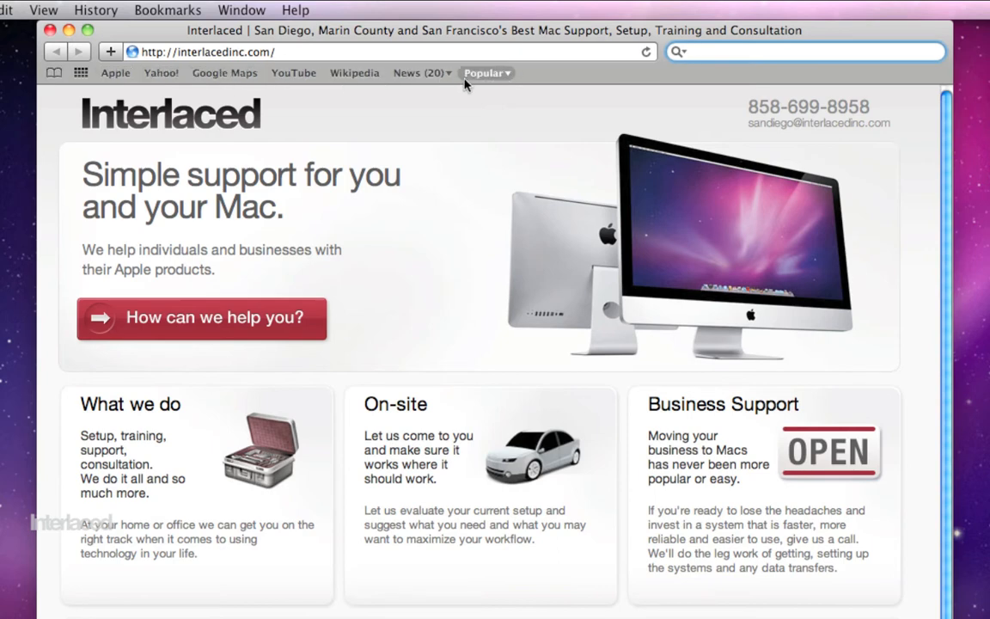
pyautogui.moveTo(162, 72)
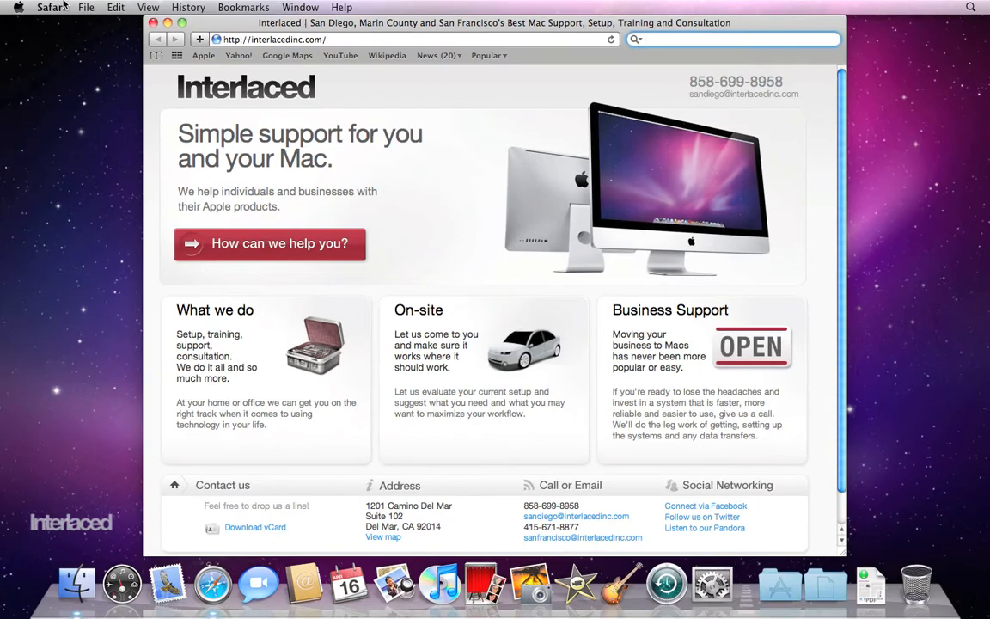
pyautogui.click(731, 38)
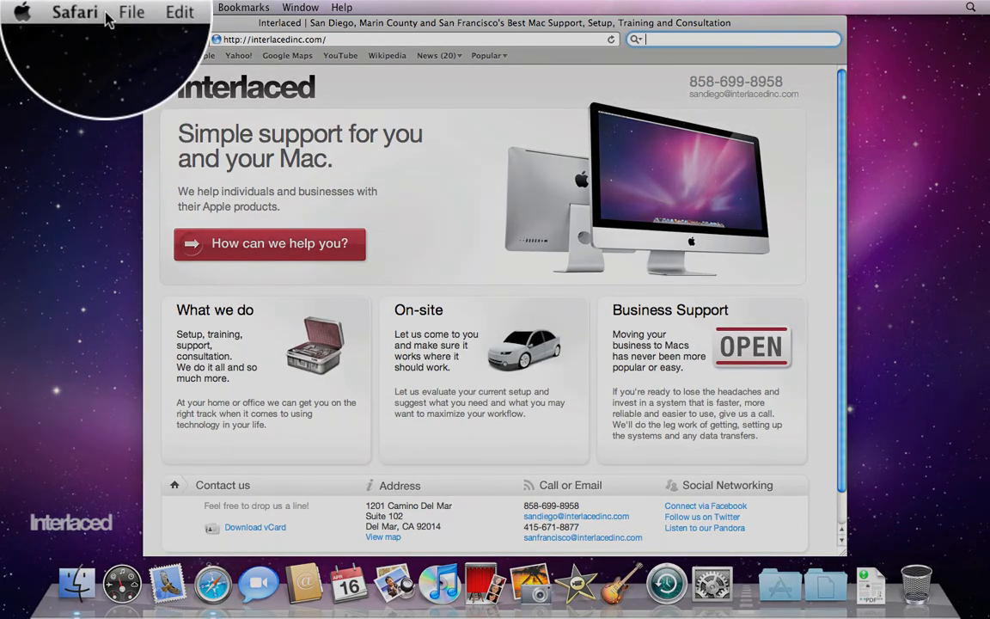
pyautogui.click(83, 10)
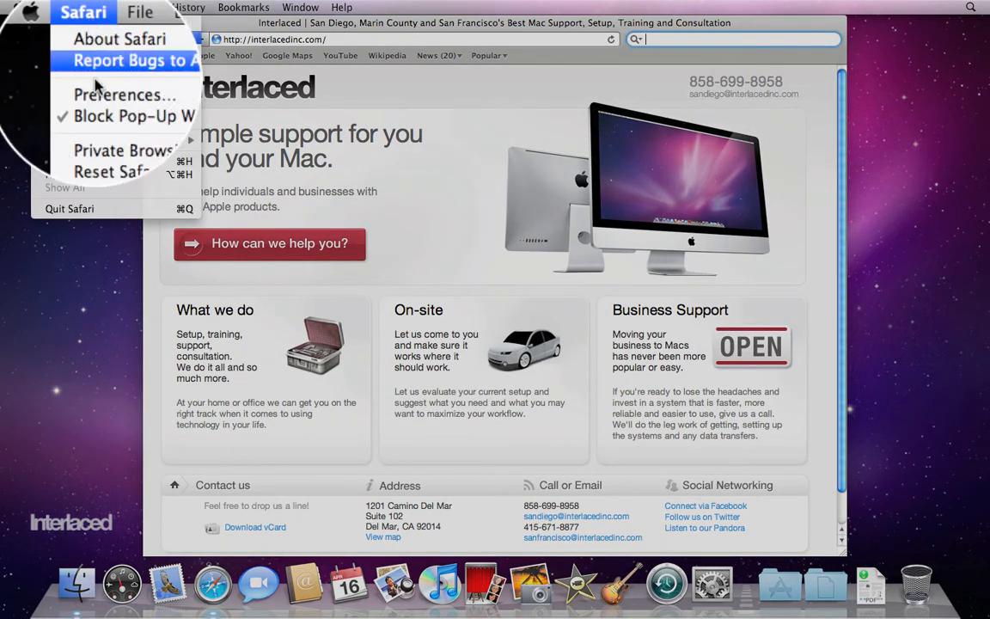
pyautogui.moveTo(95, 95)
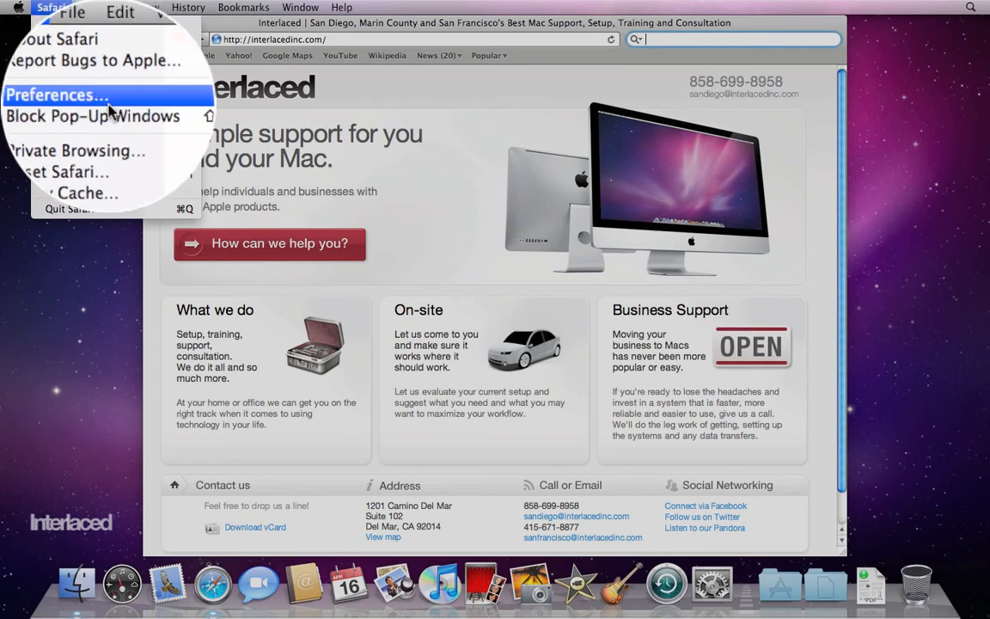
pyautogui.click(55, 94)
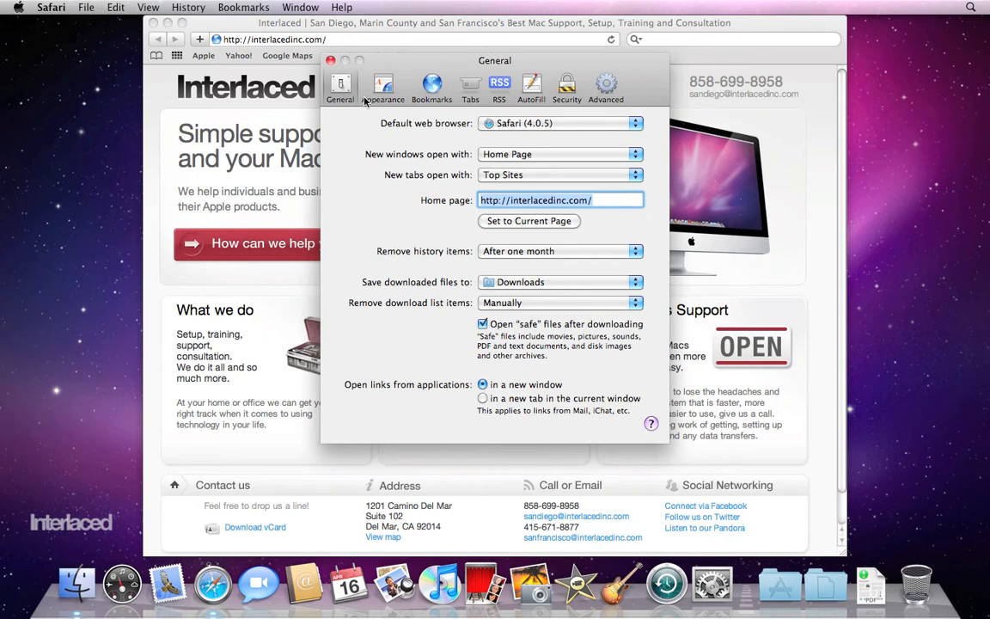
pyautogui.moveTo(502, 110)
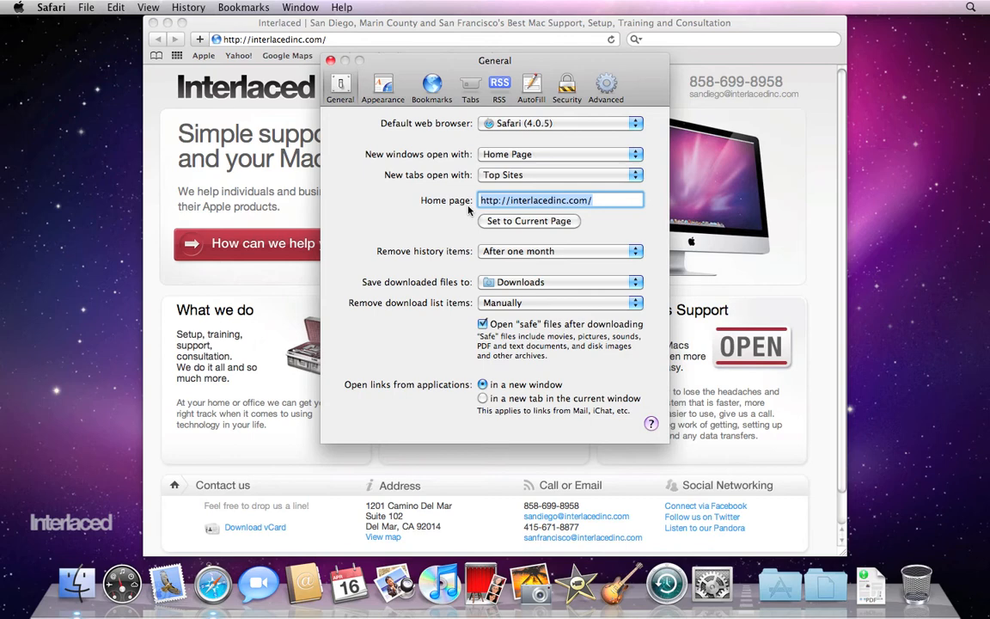
pyautogui.click(331, 60)
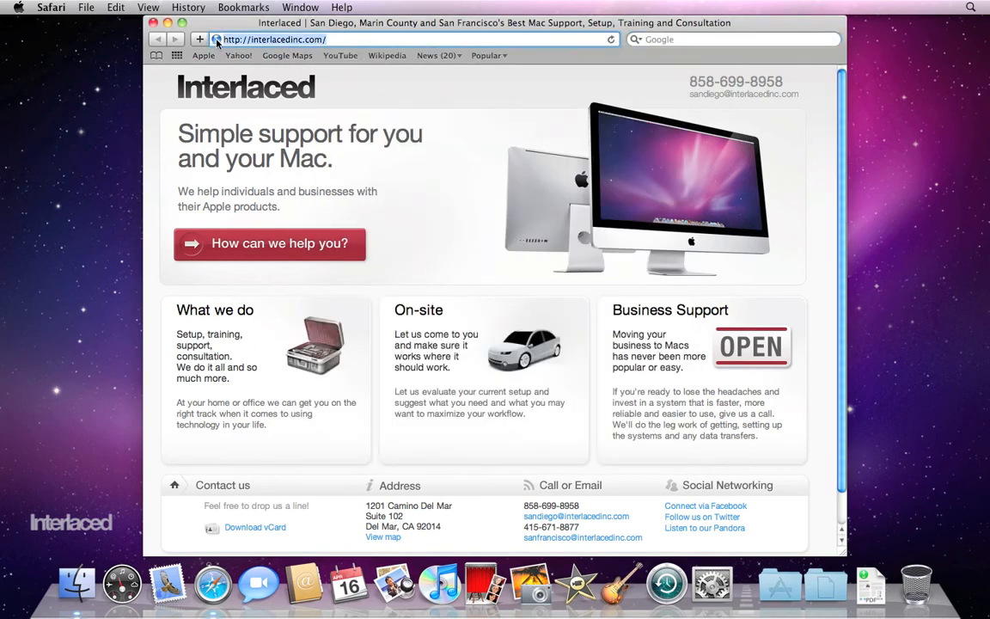
# - Load The New York Times homepage from the address suggestions and reopen the Safari menu
pyautogui.write('news.bbc.co.uk/')
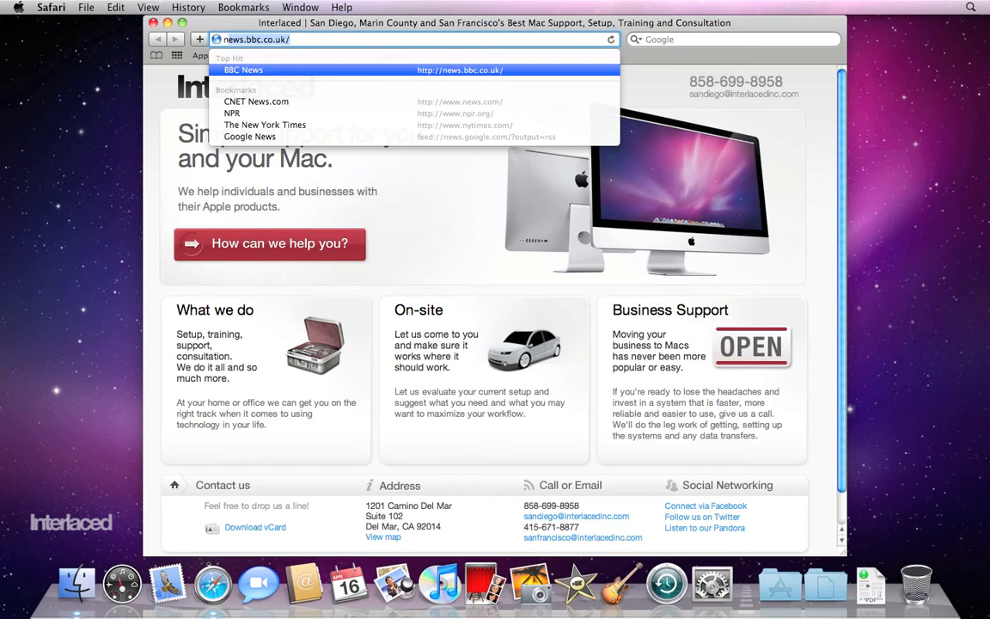
pyautogui.click(264, 124)
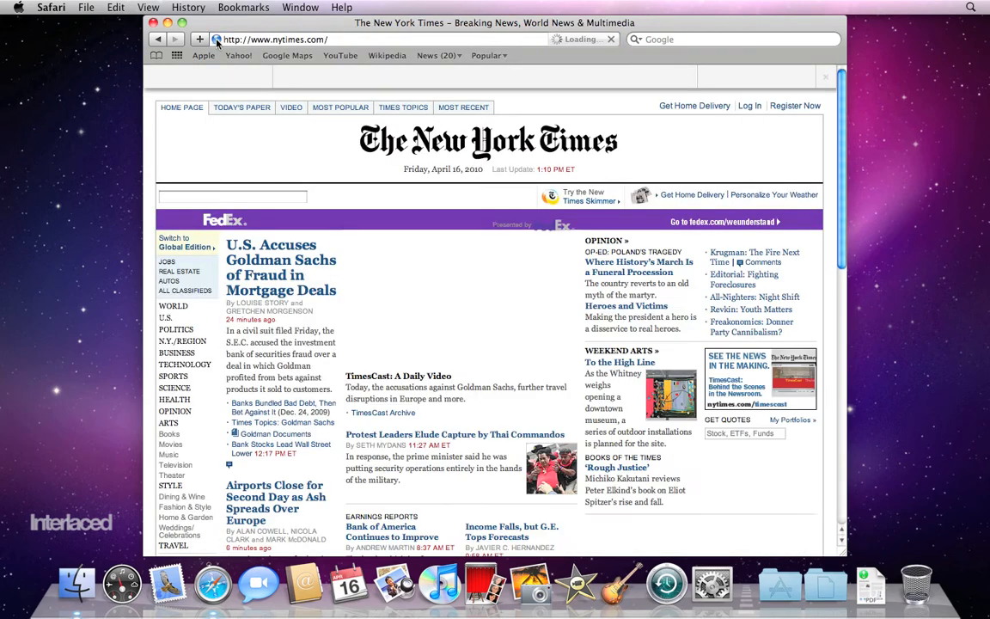
pyautogui.click(52, 7)
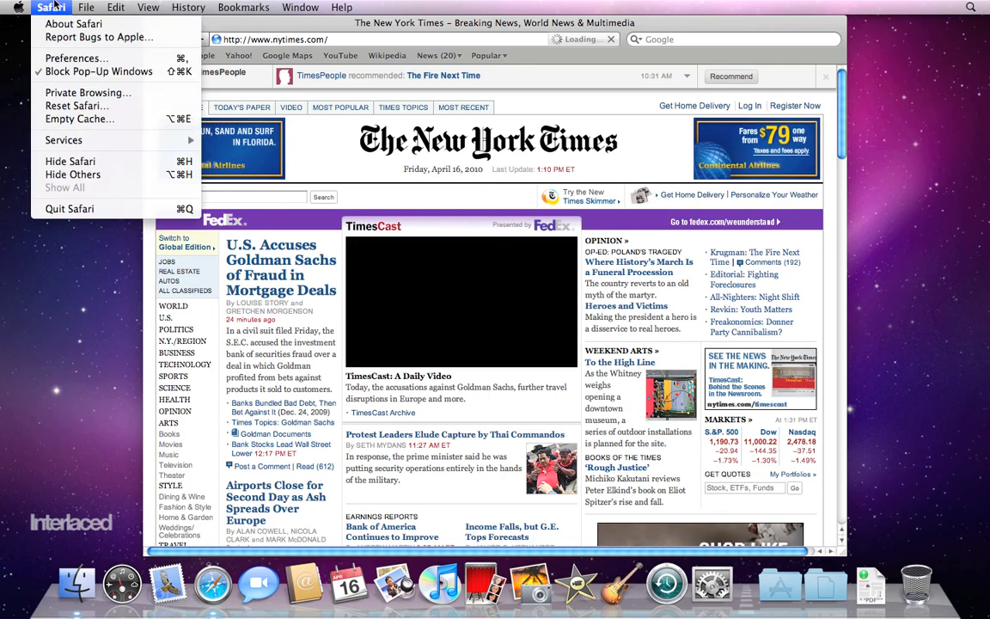
pyautogui.click(76, 58)
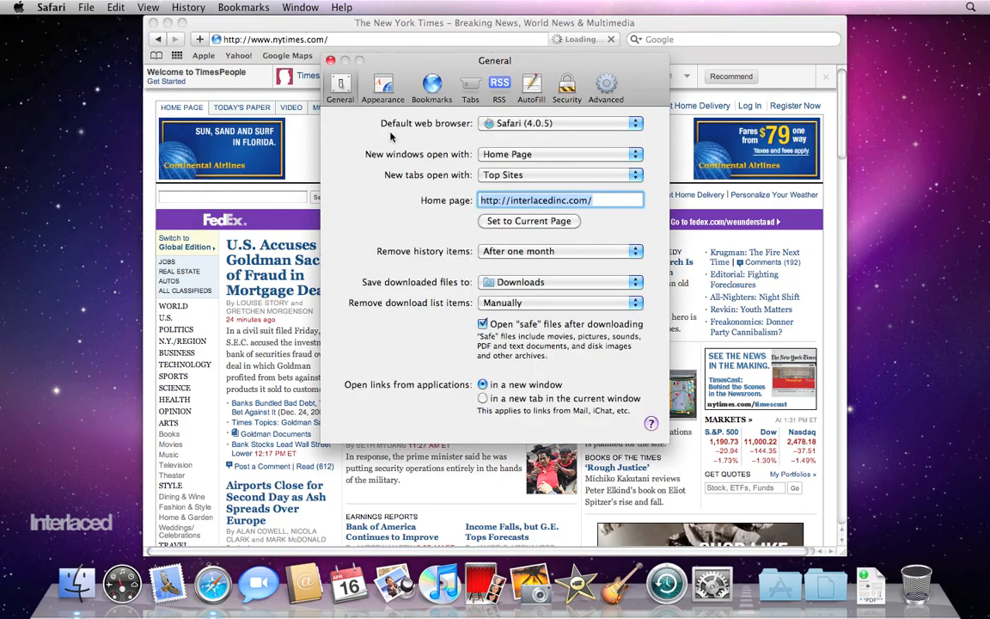
pyautogui.moveTo(526, 229)
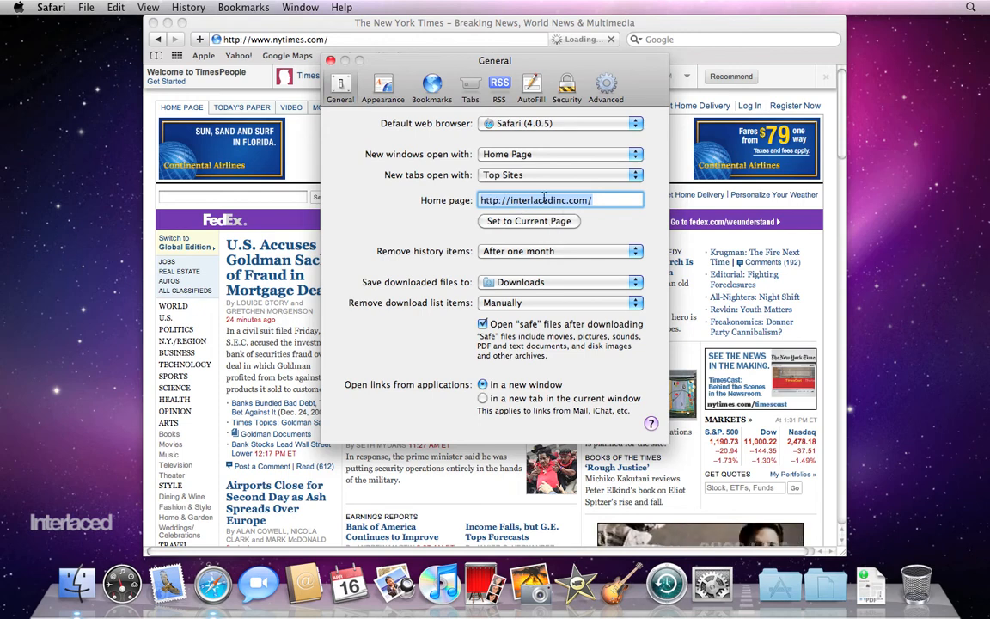
pyautogui.click(530, 220)
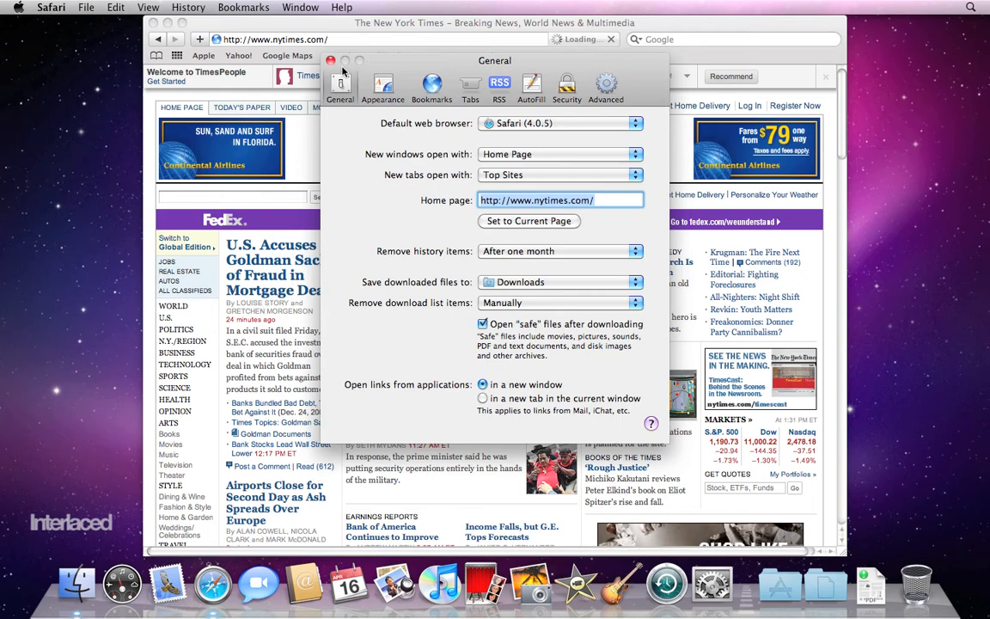
pyautogui.click(331, 61)
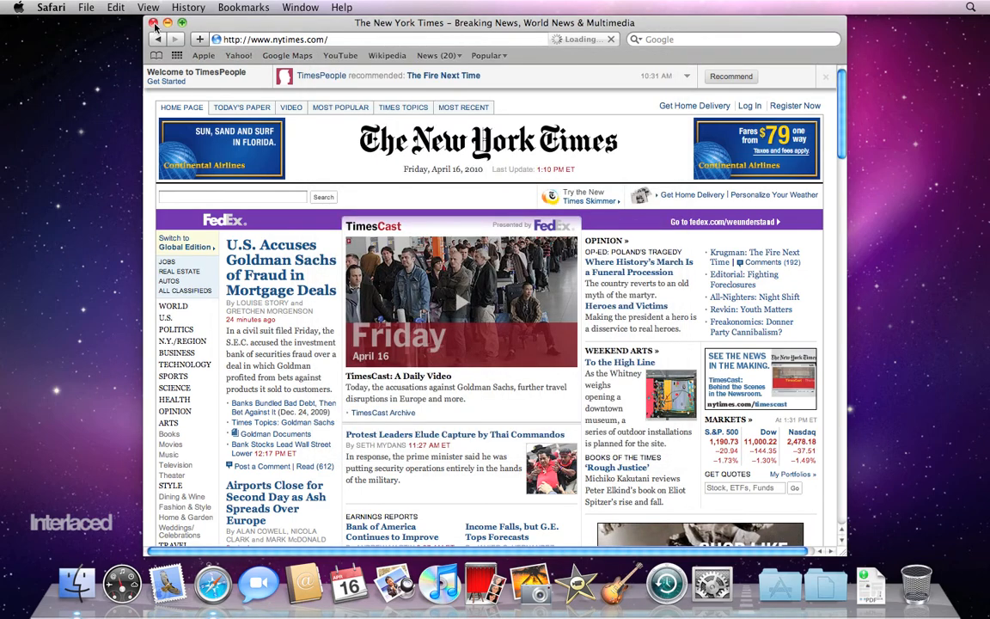
pyautogui.click(153, 24)
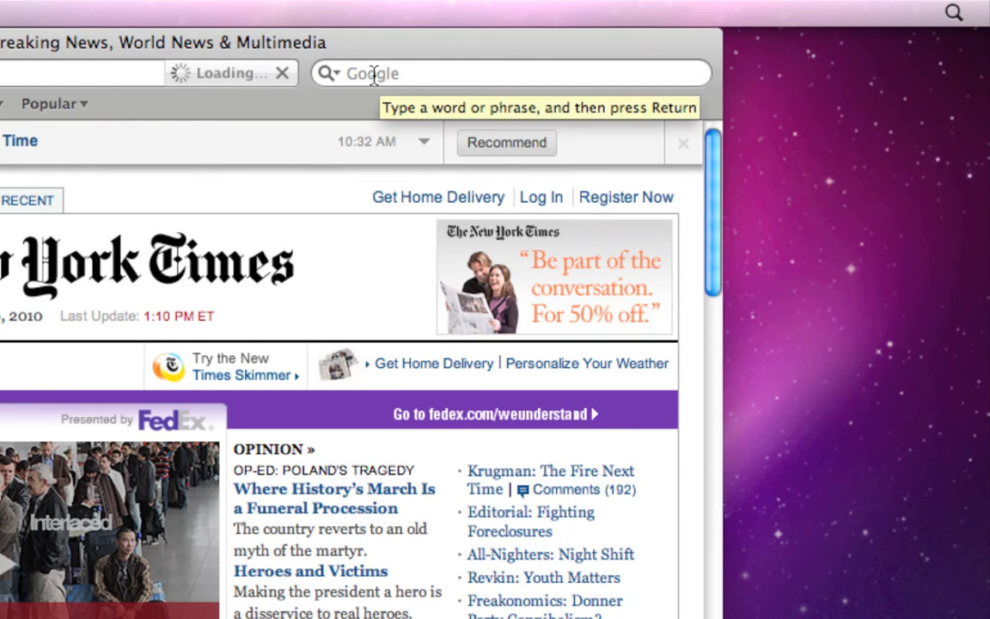
pyautogui.moveTo(334, 89)
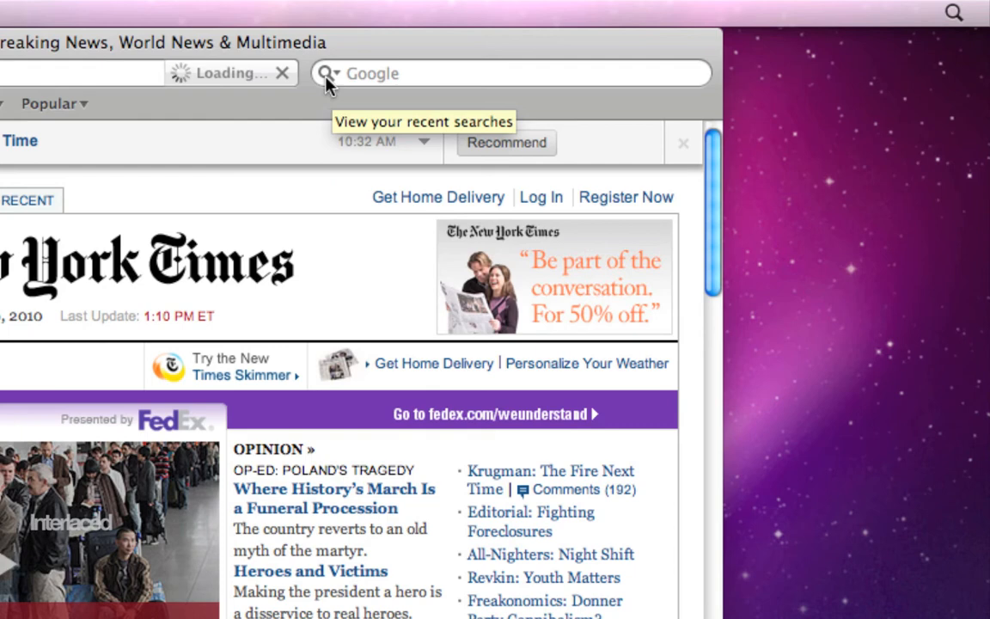
pyautogui.write('apple')
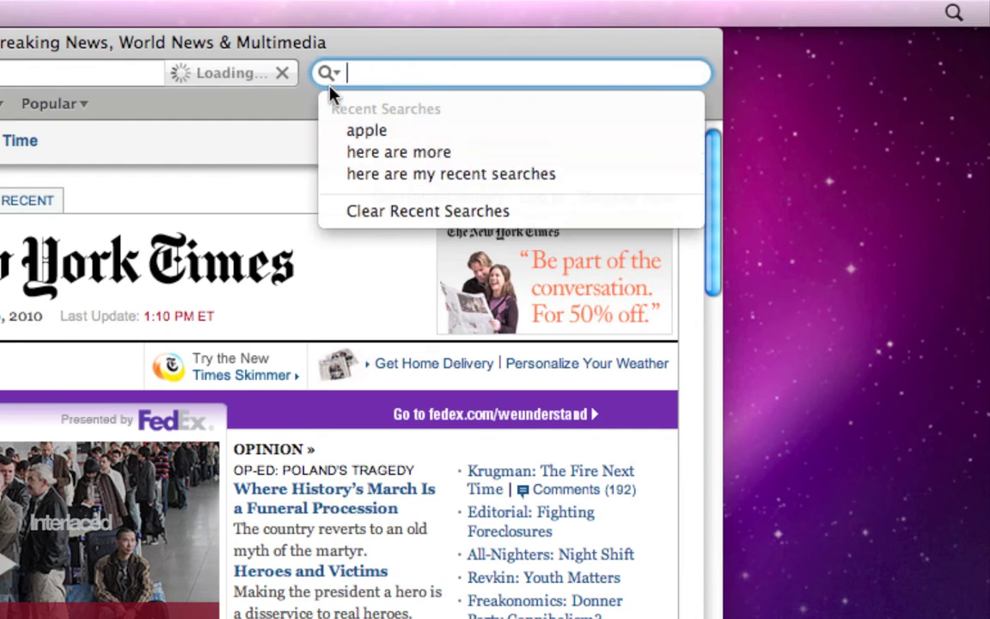
pyautogui.moveTo(331, 72)
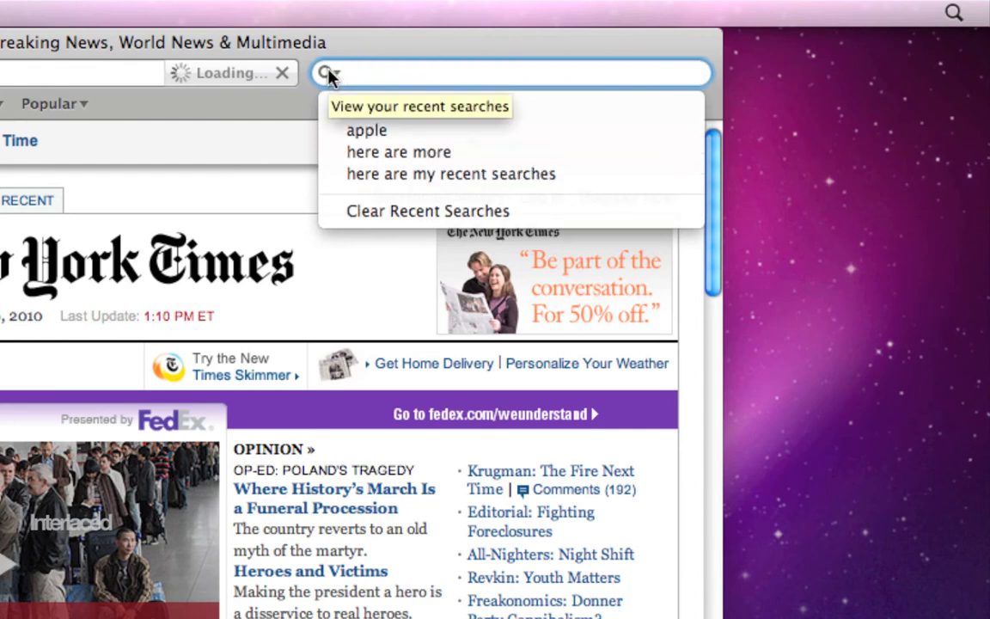
pyautogui.moveTo(371, 72)
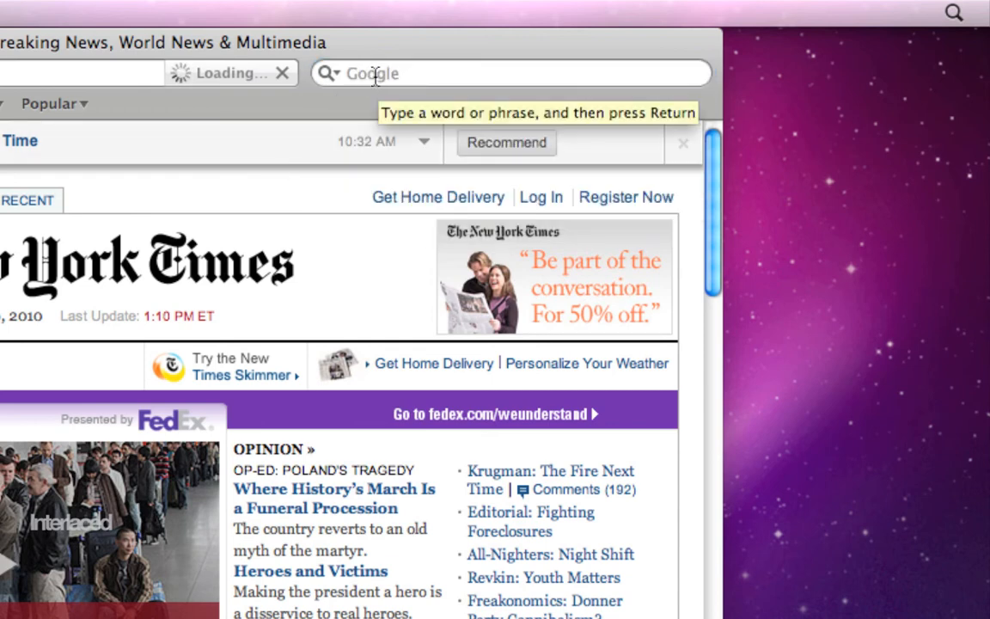
pyautogui.moveTo(583, 72)
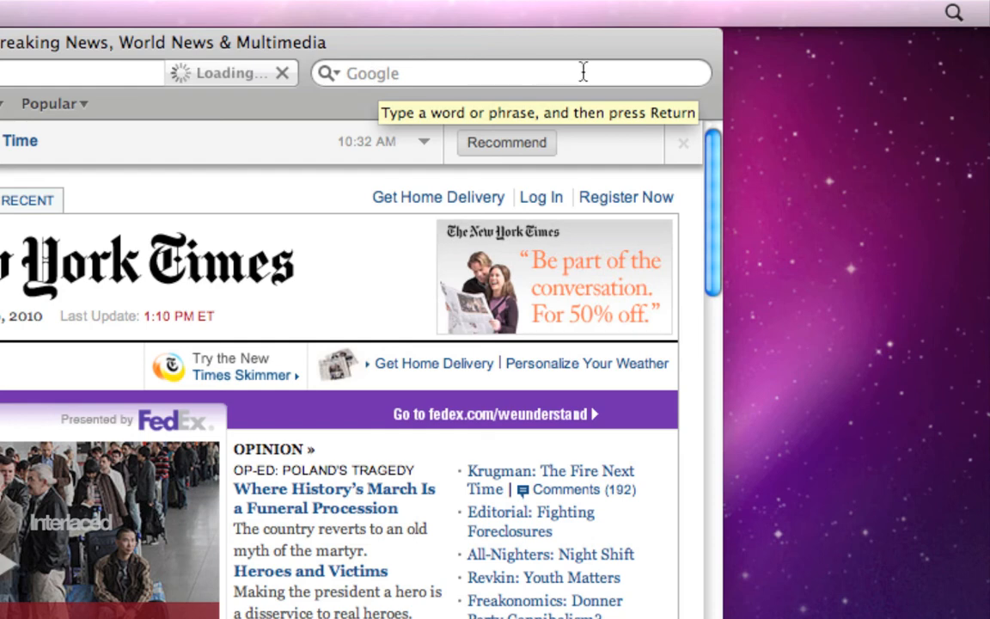
# - Search Google for 'chia pet' from the toolbar search field and show the results
pyautogui.click(512, 72)
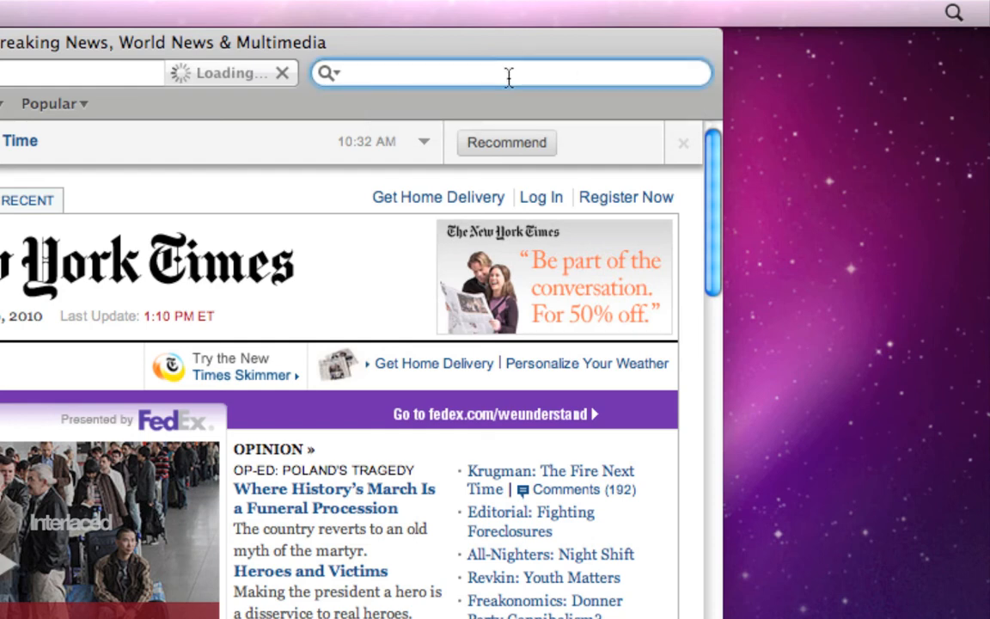
pyautogui.write('chia pet')
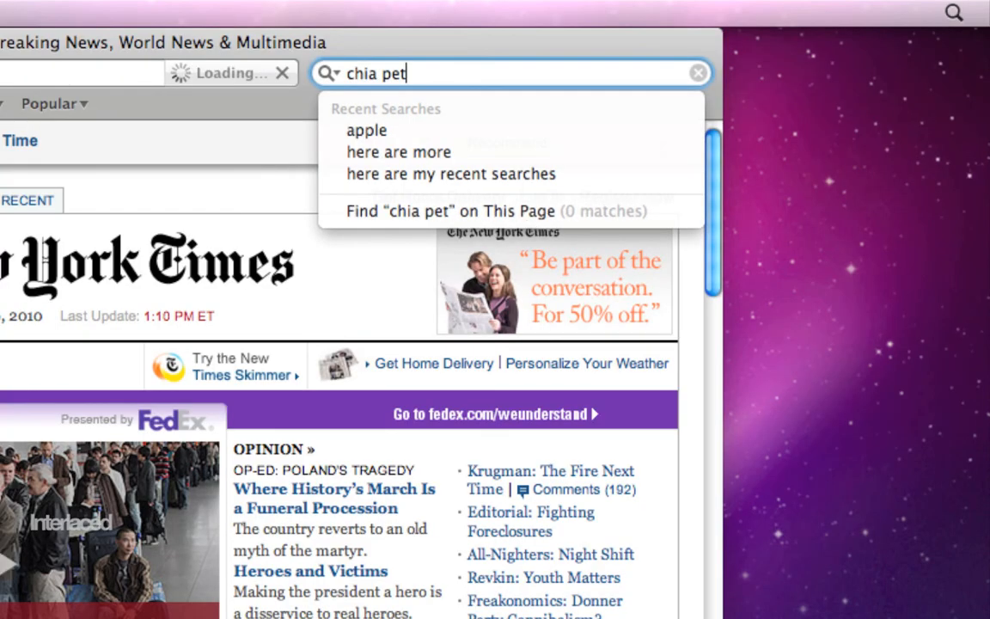
pyautogui.press('Return')
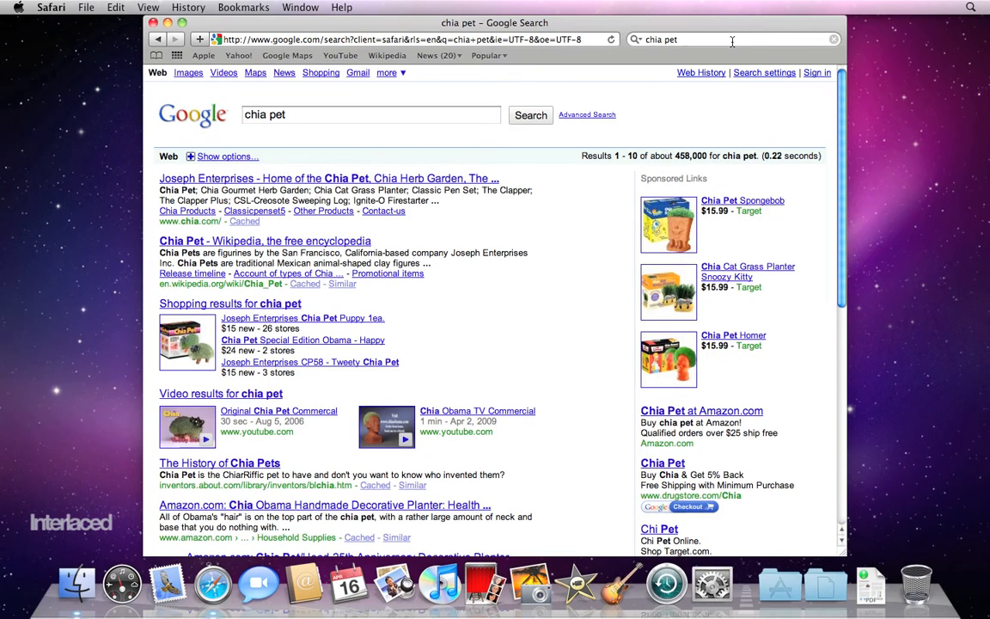
pyautogui.moveTo(306, 394)
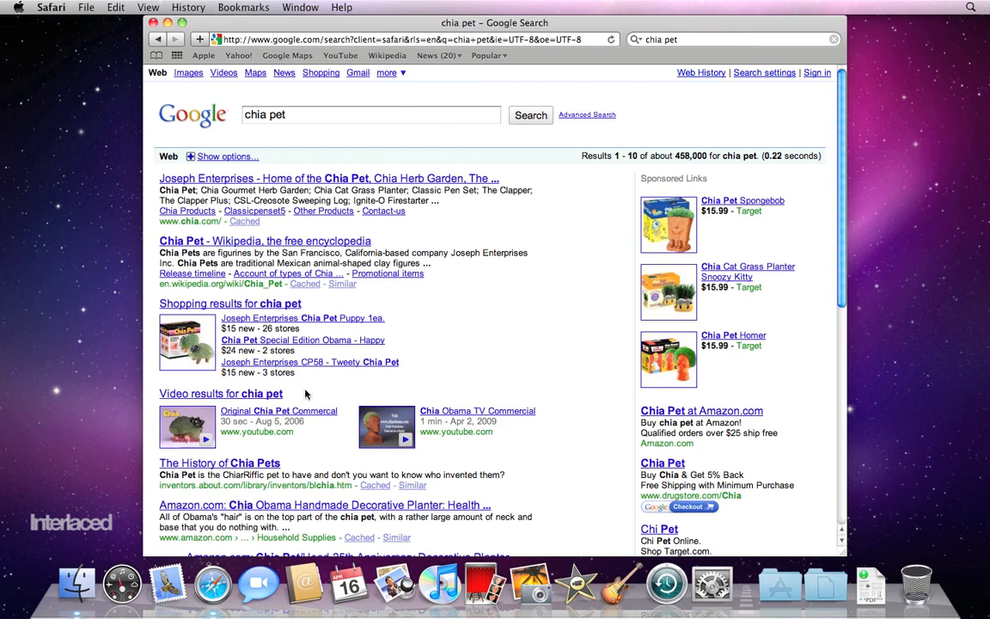